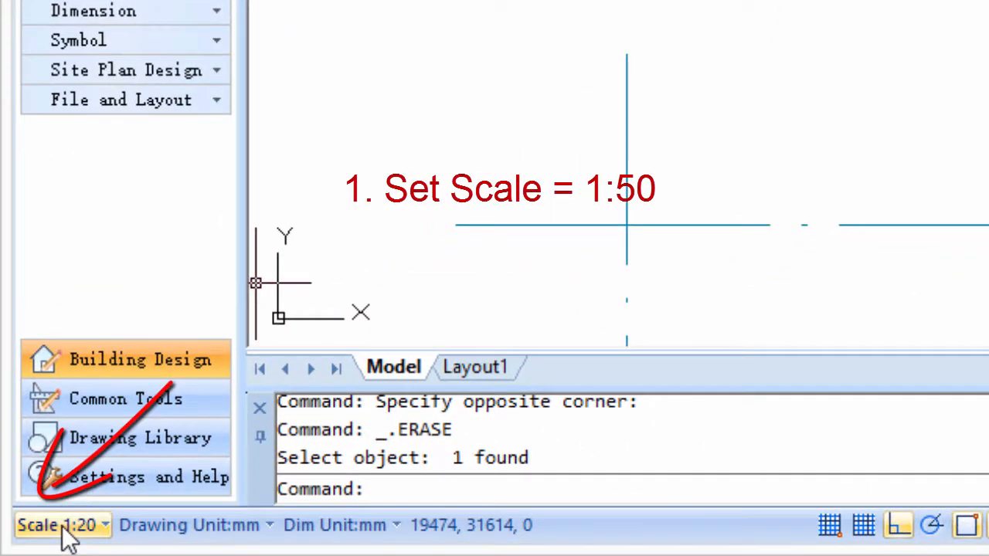
- Set the drawing scale to 1:50 and expand the Wall tool group
{"action": "left_click", "coordinate": [60, 525]}
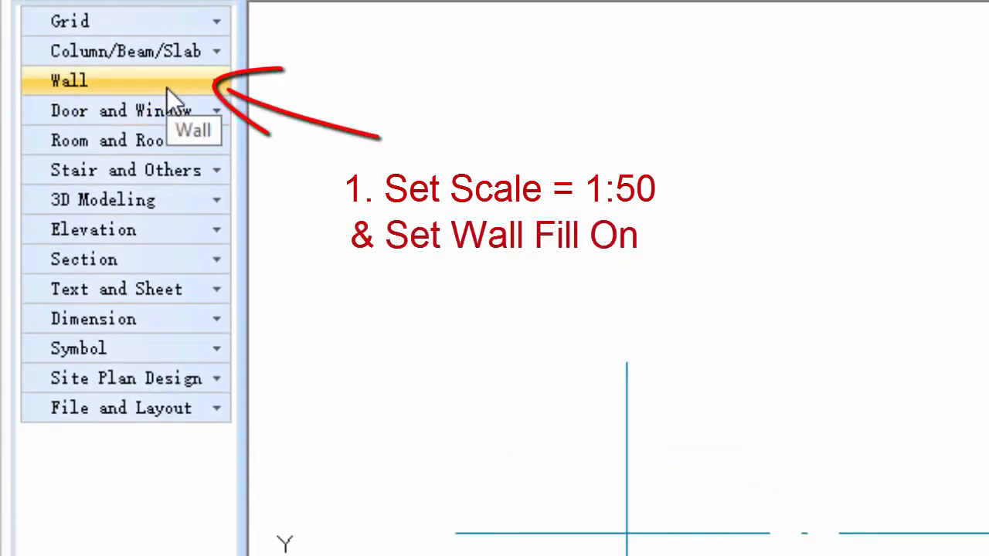
{"action": "left_click", "coordinate": [69, 81]}
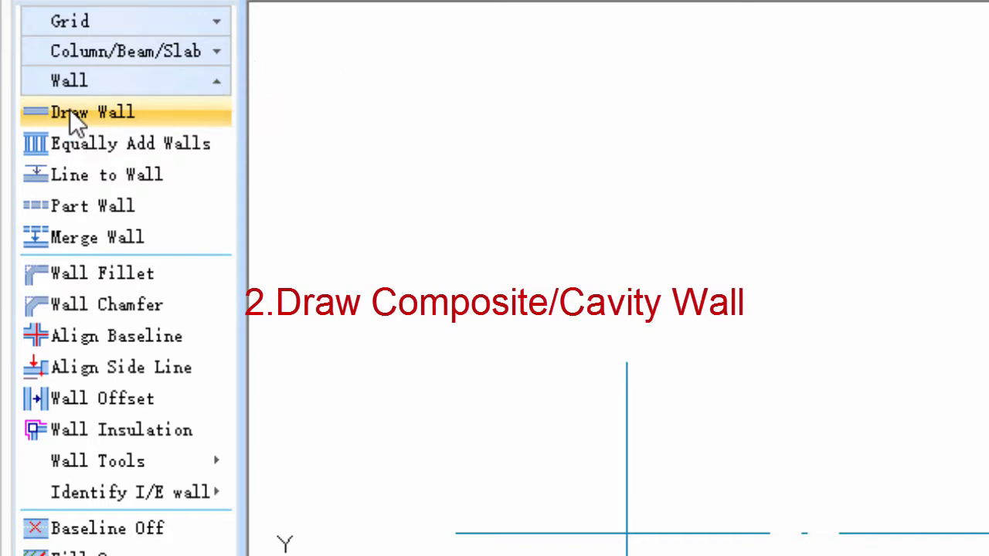
- Start Draw Wall as a composite wall using the CMU-190 Cavity Wall style
{"action": "left_click", "coordinate": [92, 112]}
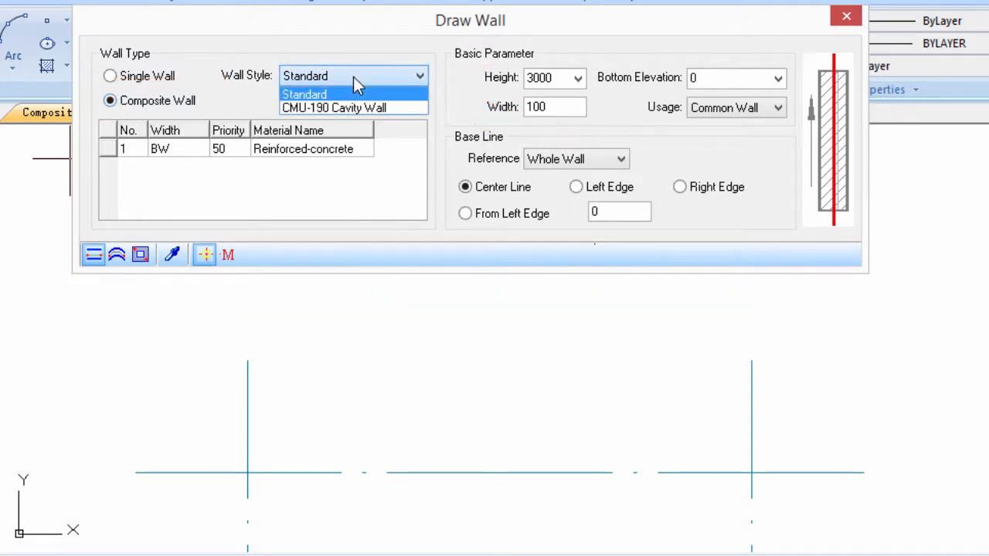
{"action": "mouse_move", "coordinate": [344, 107]}
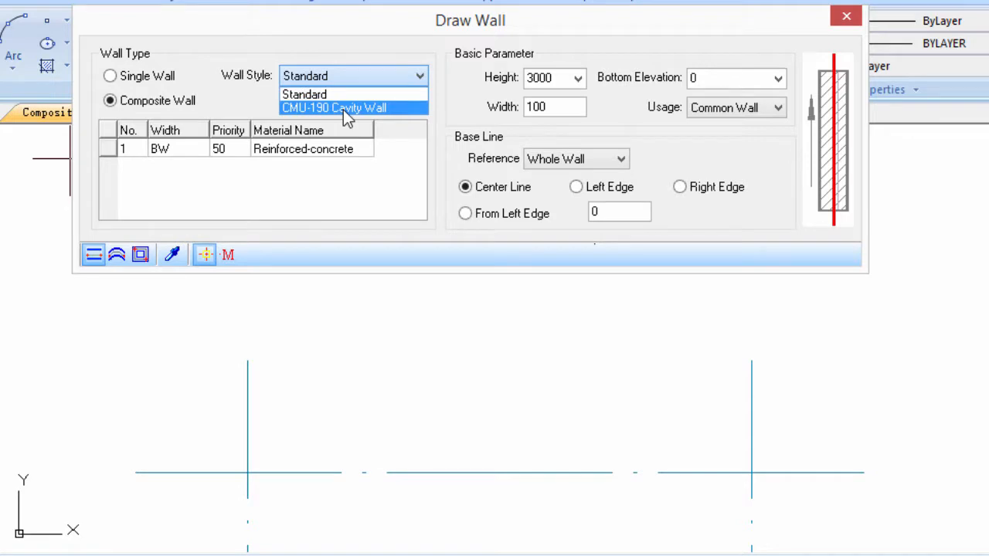
{"action": "left_click", "coordinate": [334, 107]}
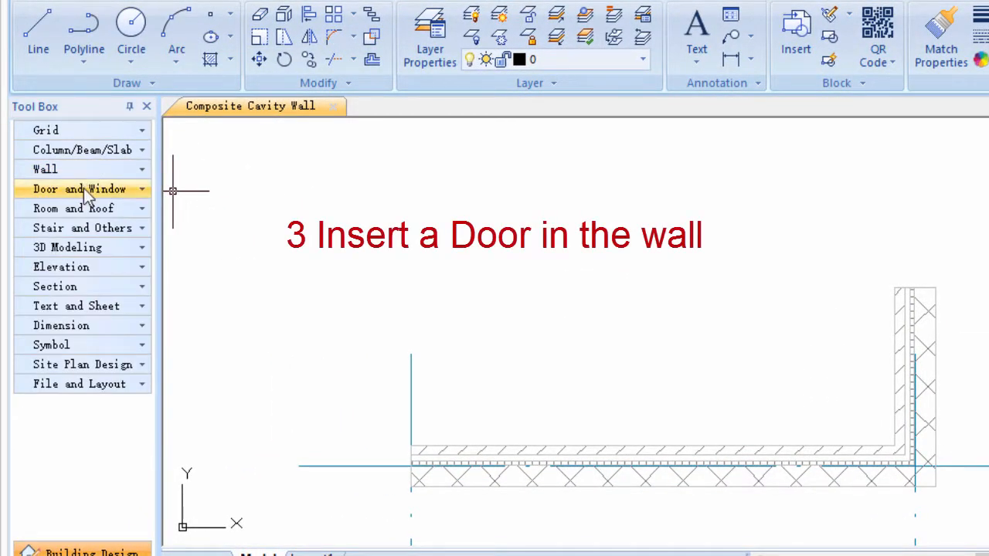
- Expand Door and Window tools and open the Door insertion dialog
{"action": "left_click", "coordinate": [80, 190]}
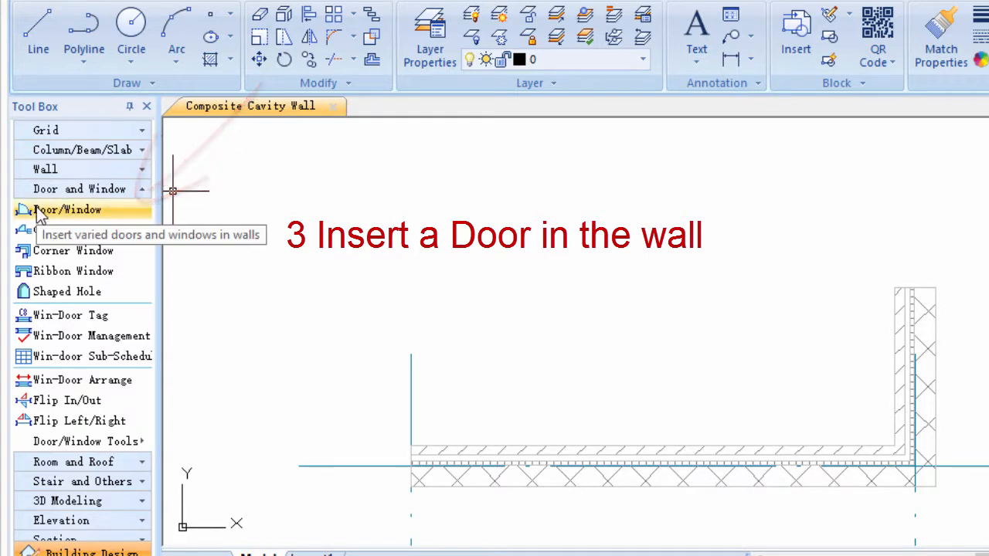
{"action": "left_click", "coordinate": [67, 210]}
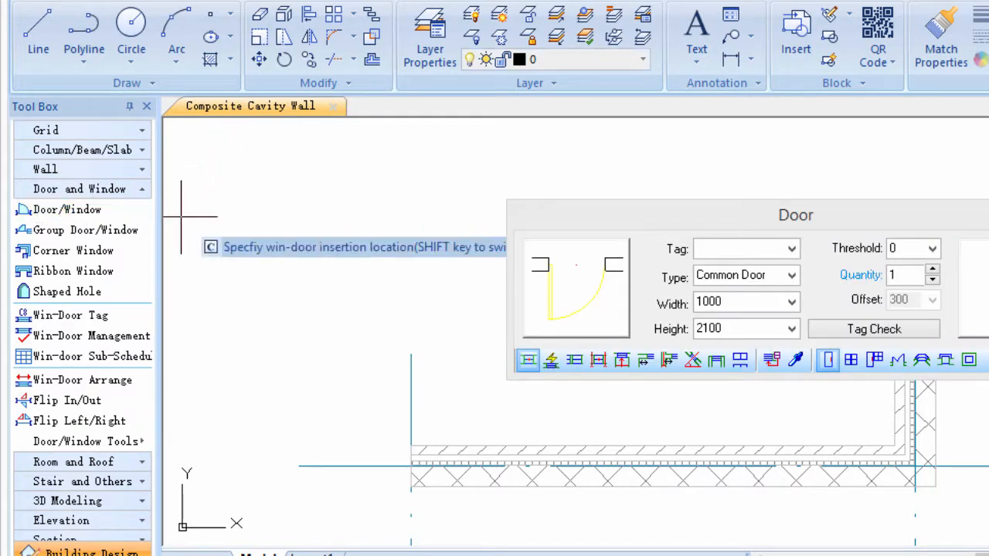